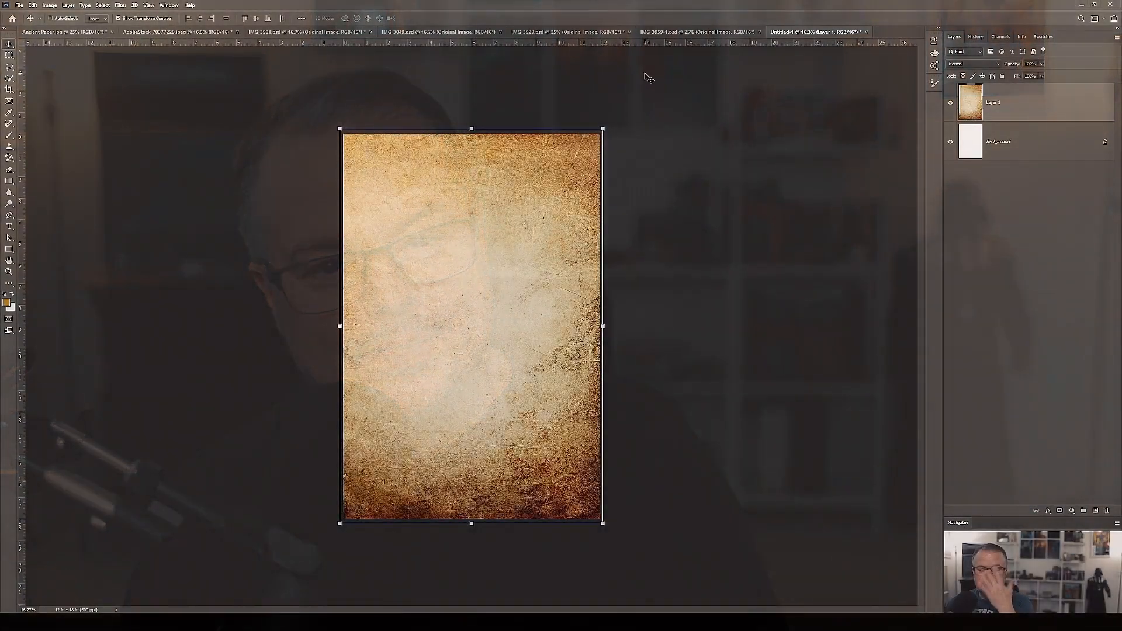
# Step: Bring the masked softball player layer from the photo document into the parchment document
pyautogui.click(421, 32)
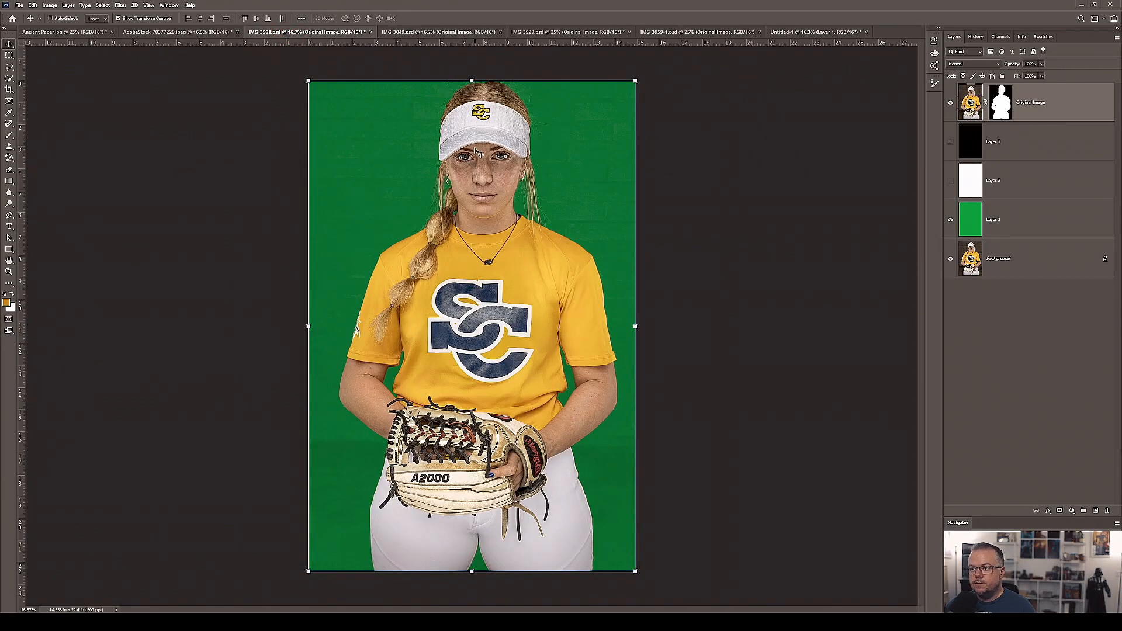
pyautogui.moveTo(479, 151)
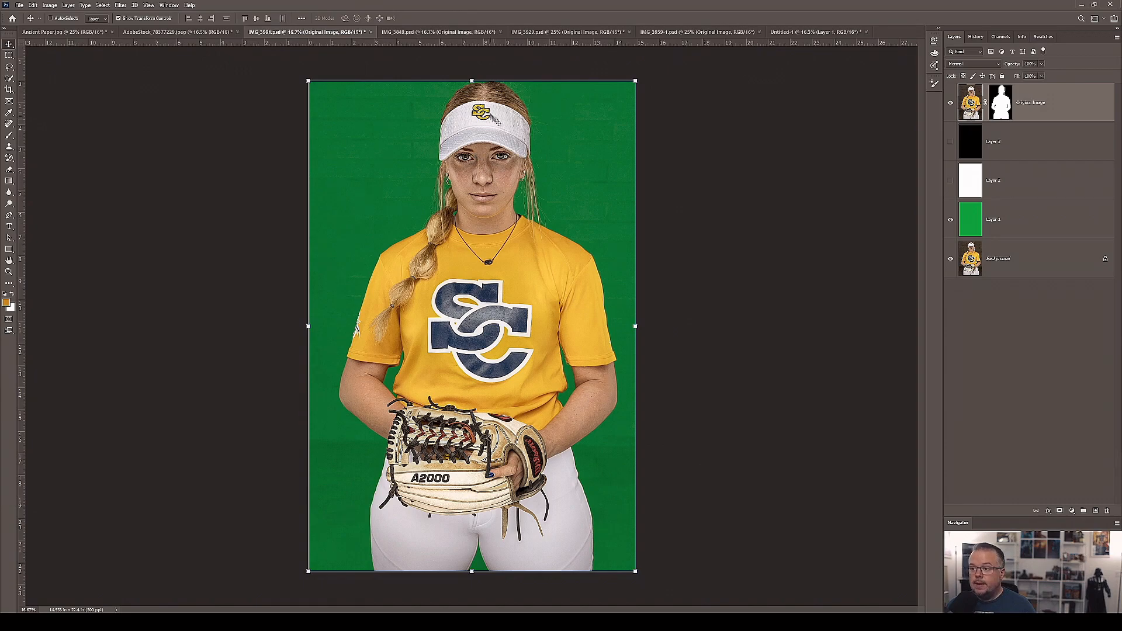
pyautogui.click(816, 32)
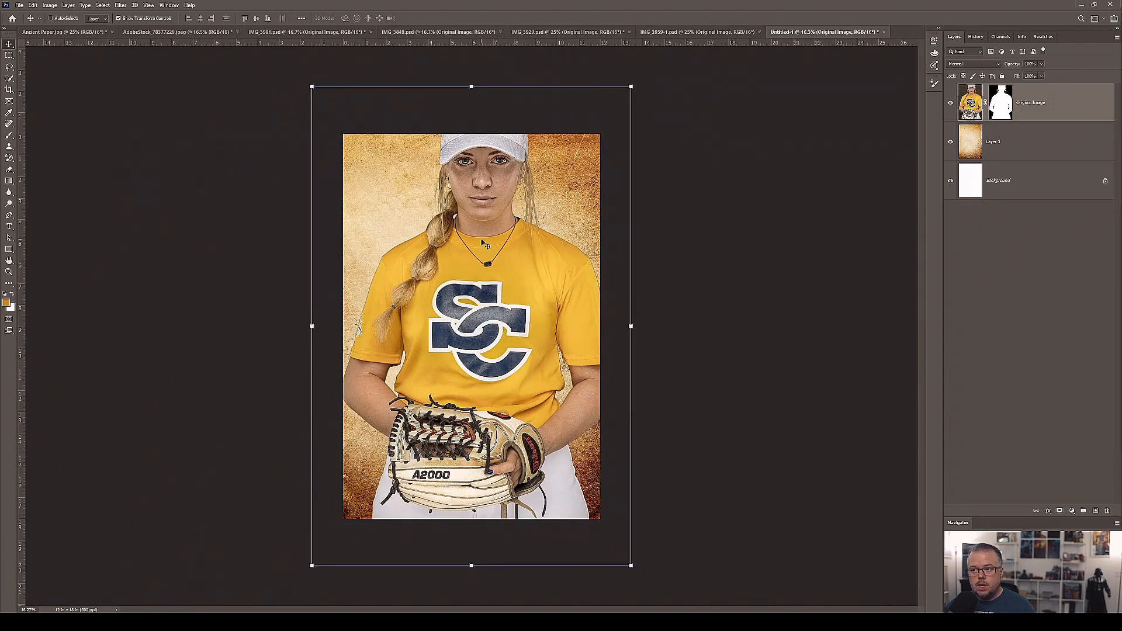
pyautogui.moveTo(619, 111)
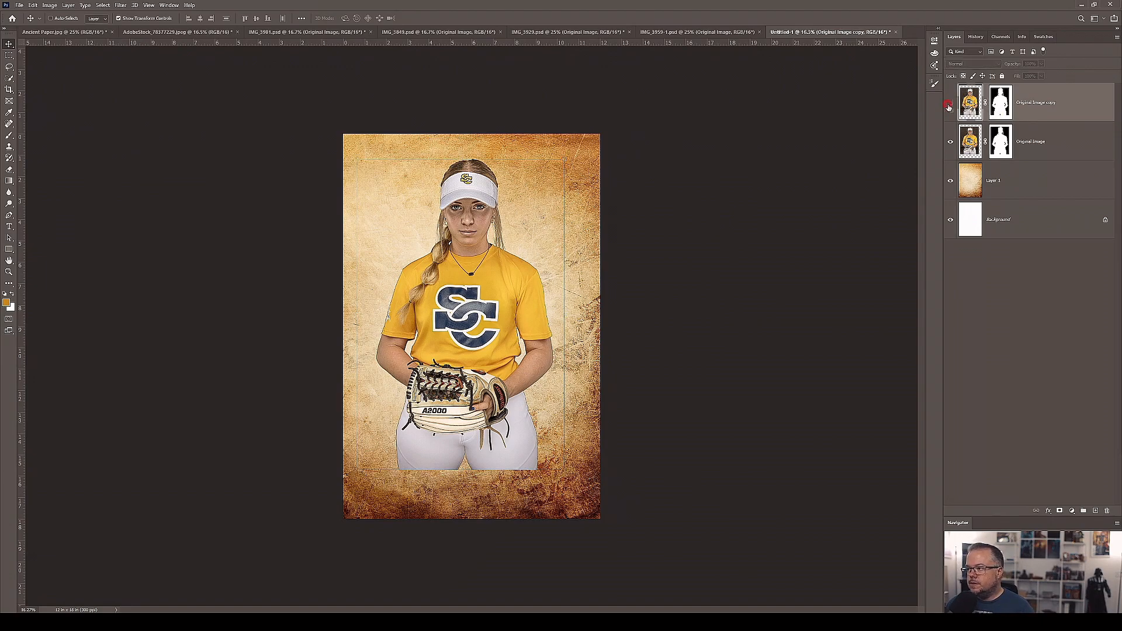
# Step: Apply Layer Mask on the lower Original Image copy so only the player remains
pyautogui.click(999, 141)
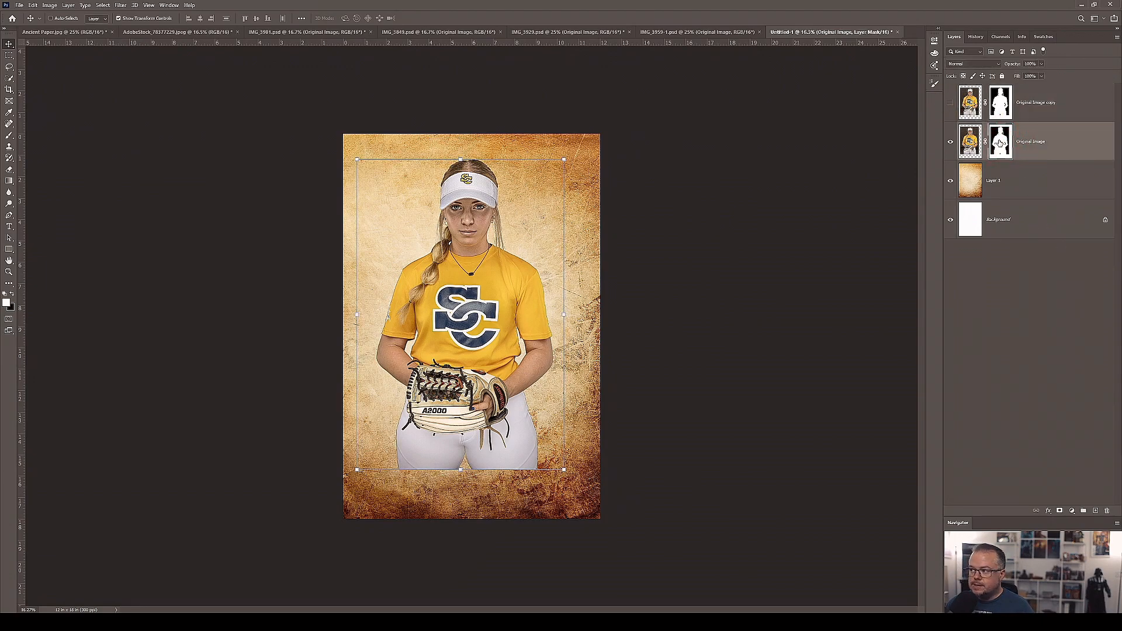
pyautogui.rightClick(999, 142)
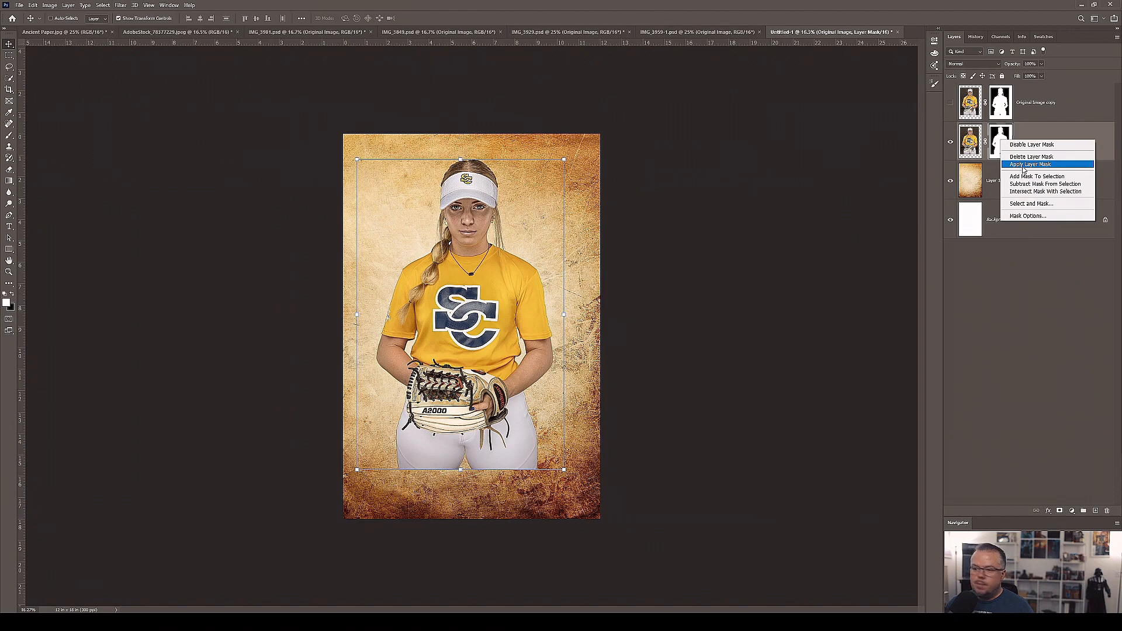
pyautogui.click(1031, 164)
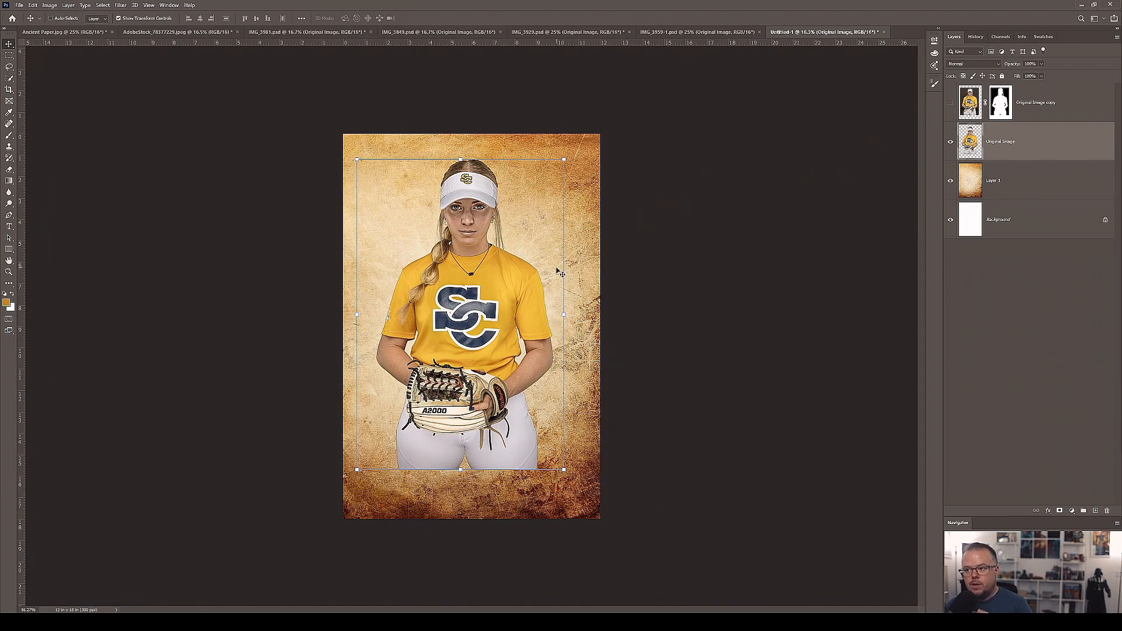
pyautogui.moveTo(861, 151)
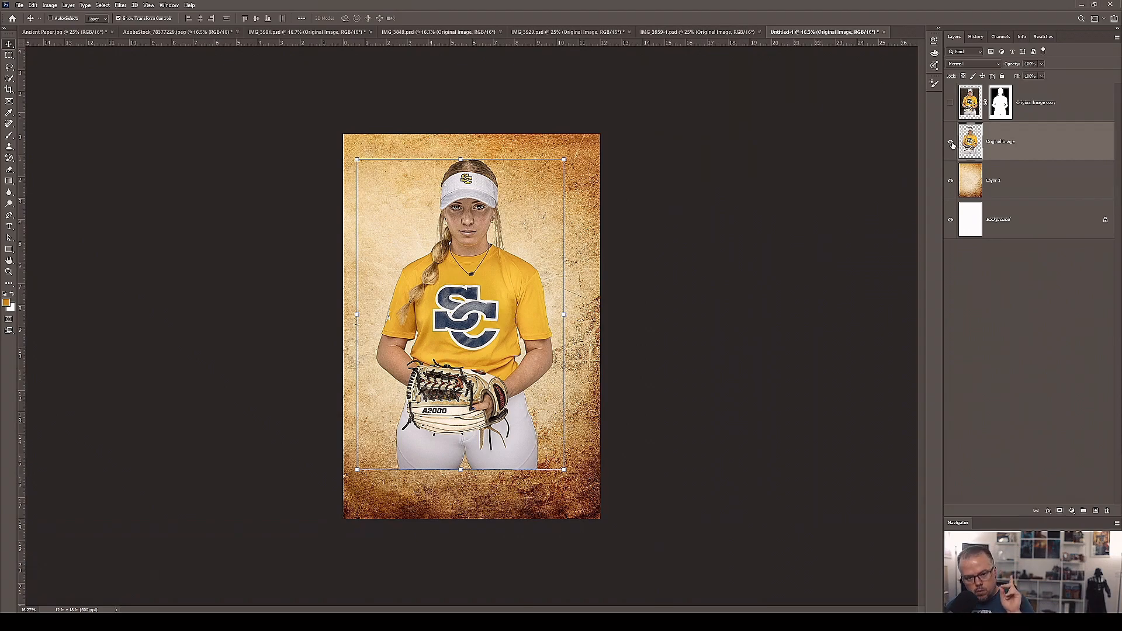
pyautogui.moveTo(952, 143)
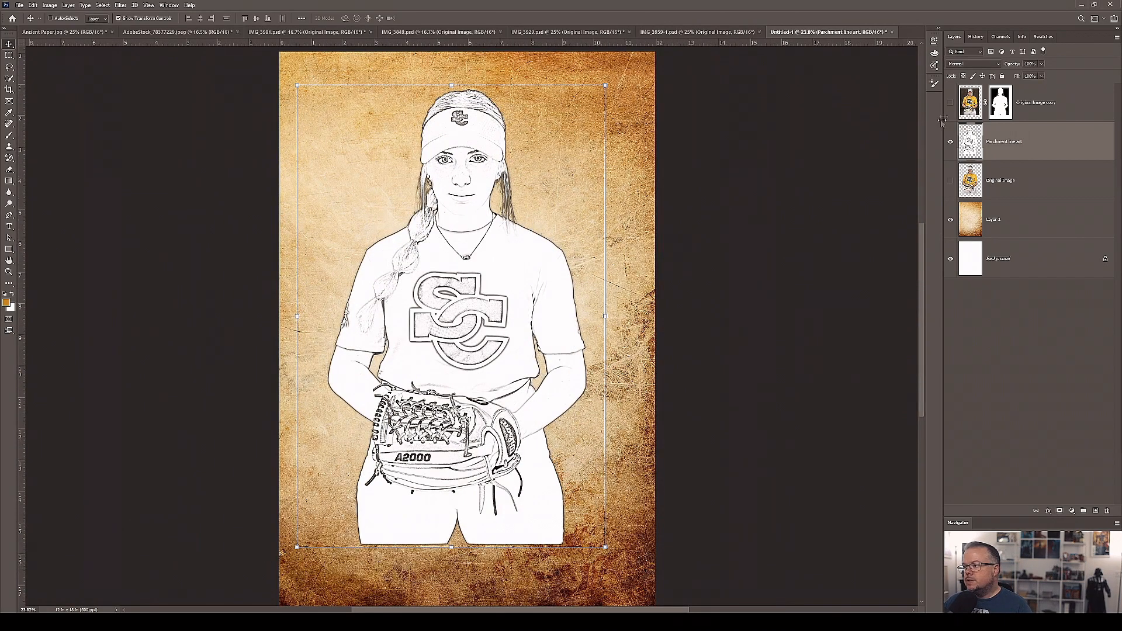
# Step: Bring up the blend mode choices for the Parchment line art layer
pyautogui.click(974, 63)
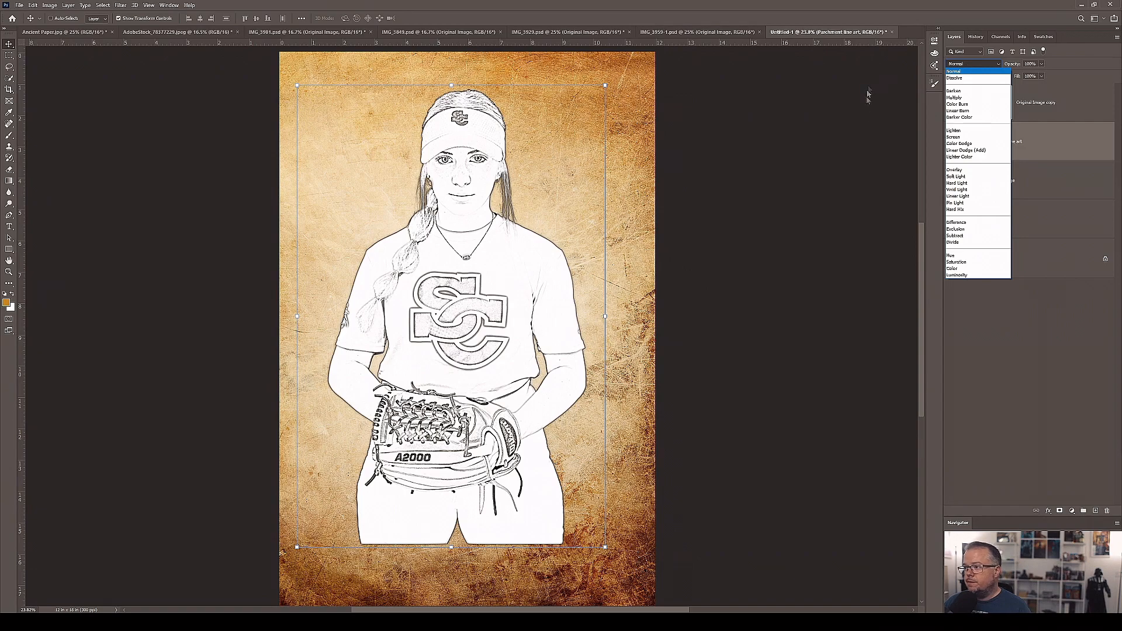
# Step: Try Soft Light, Darken and Multiply blending on the line-art layer
pyautogui.click(956, 176)
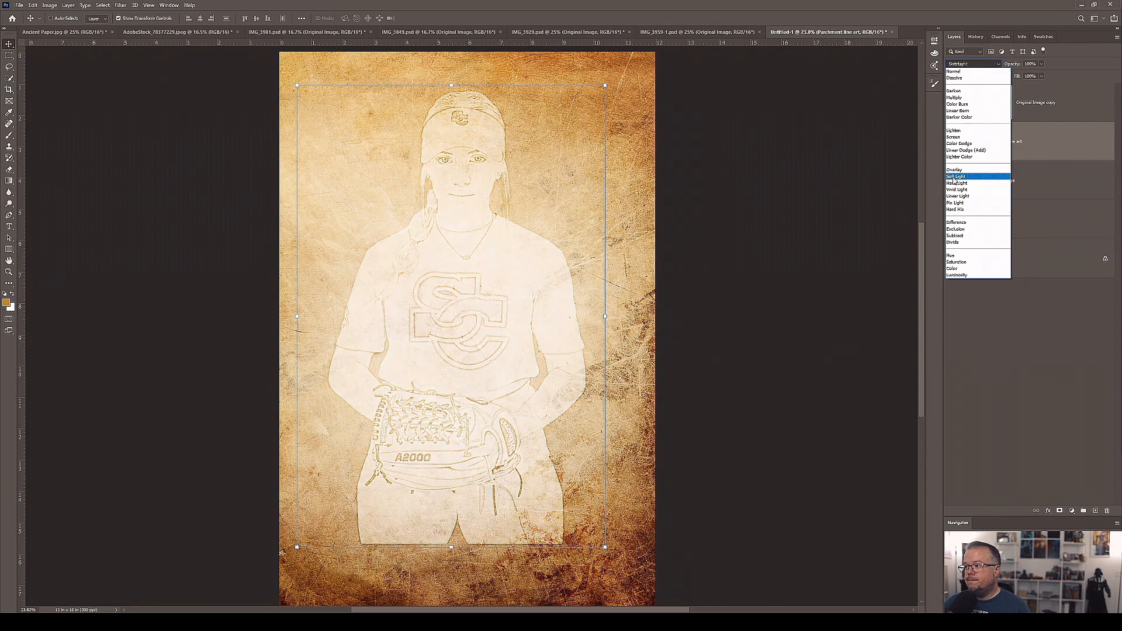
pyautogui.click(955, 177)
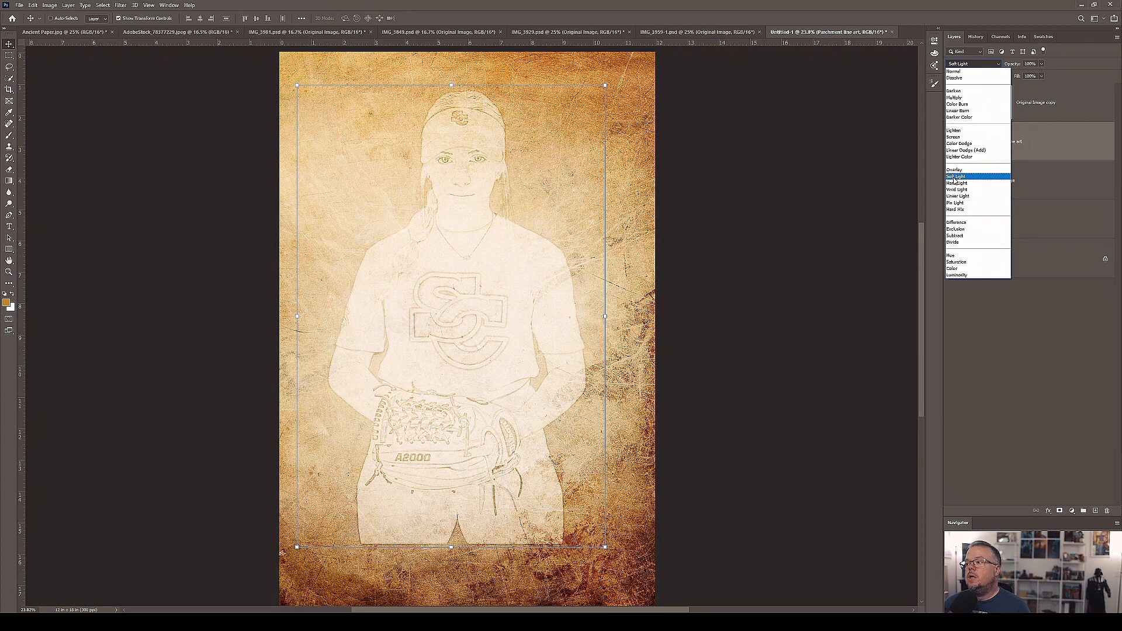
pyautogui.moveTo(909, 102)
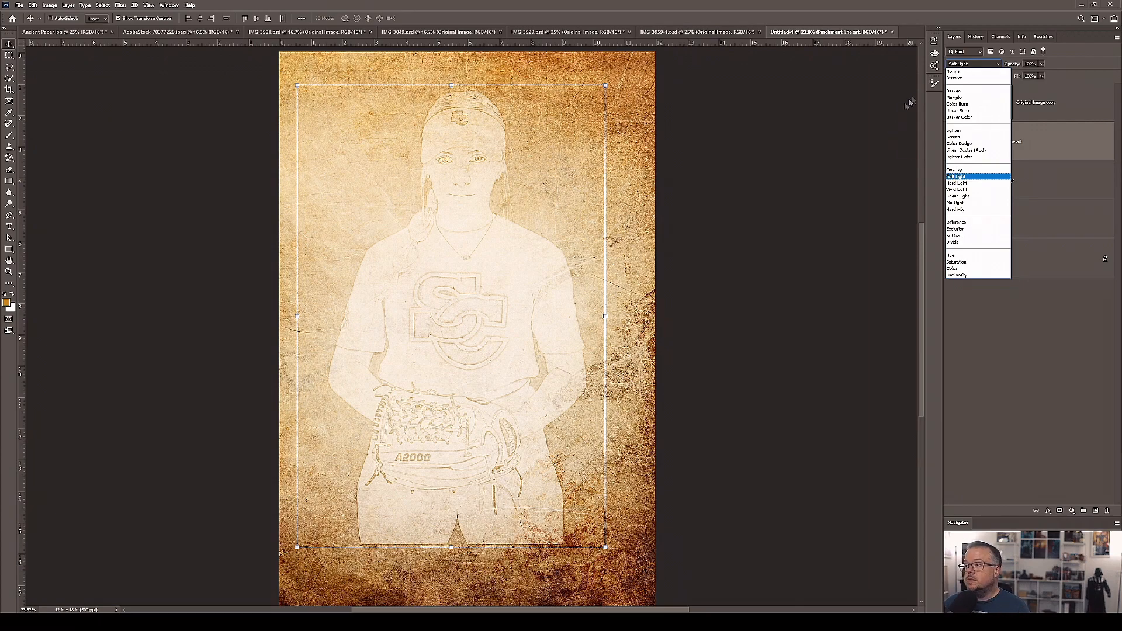
pyautogui.moveTo(909, 98)
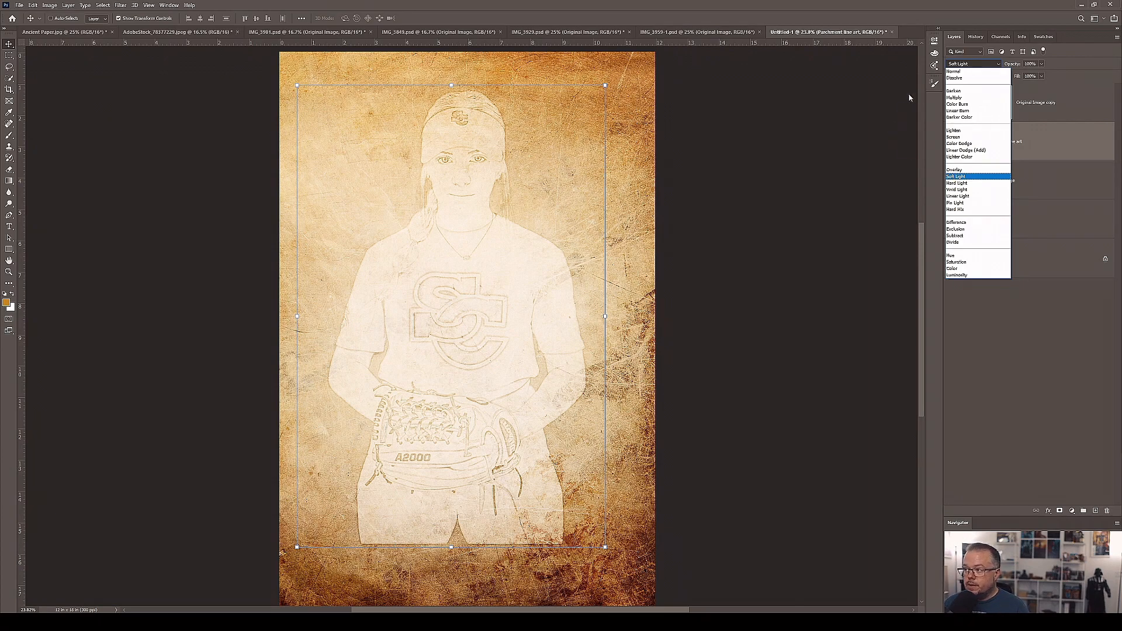
pyautogui.click(955, 92)
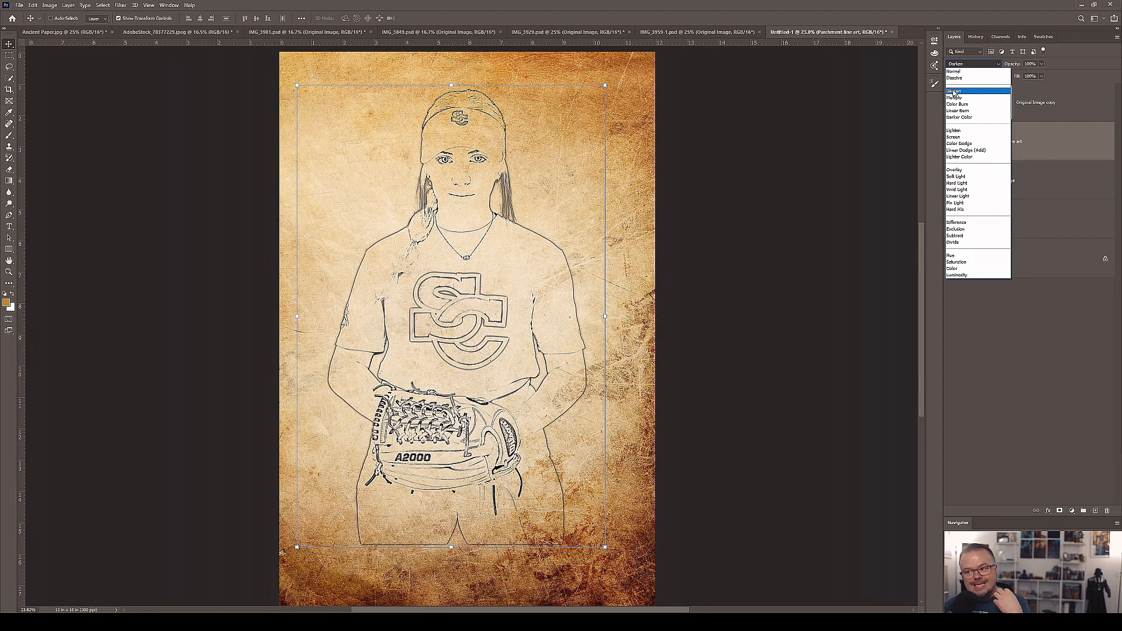
pyautogui.click(954, 97)
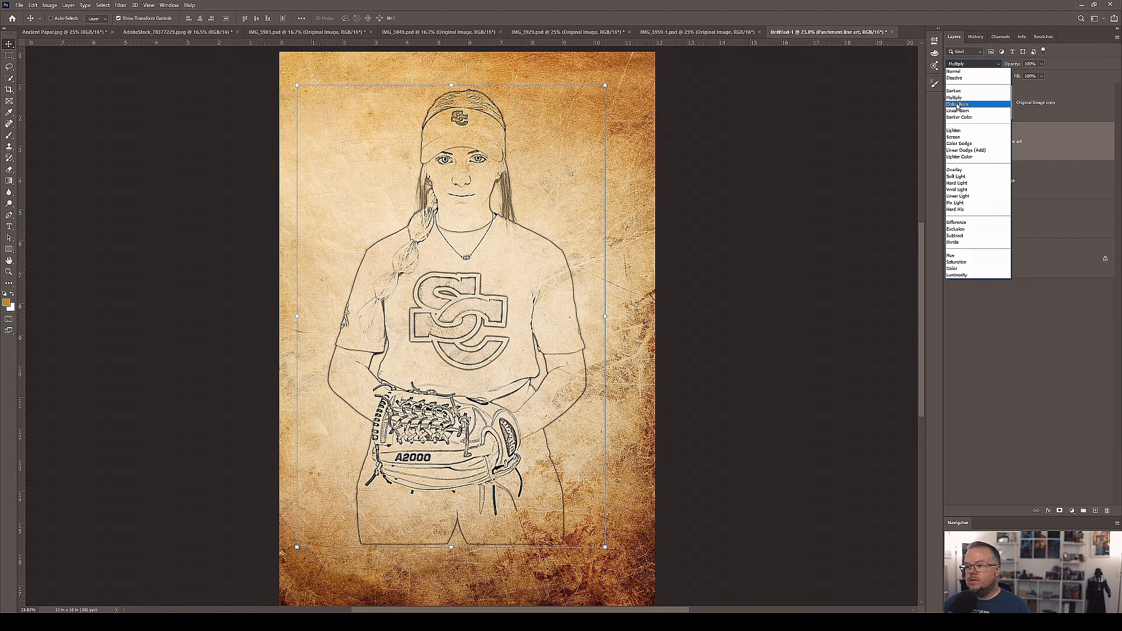
# Step: Compare Multiply and Color Burn, settling the line-art layer on Color Burn
pyautogui.click(957, 104)
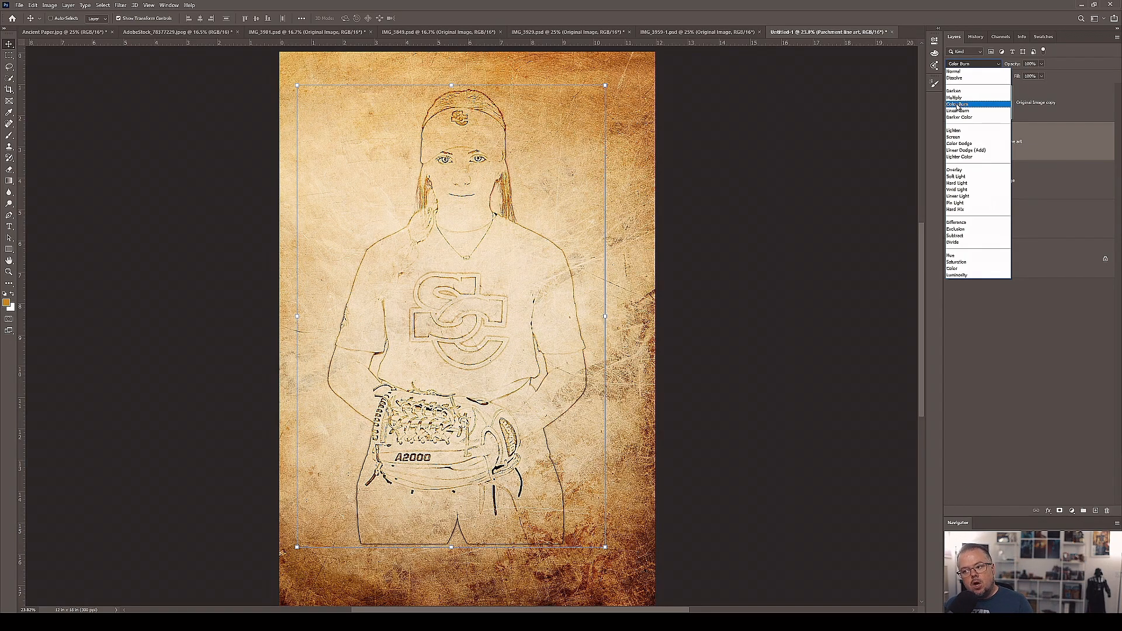
pyautogui.click(955, 97)
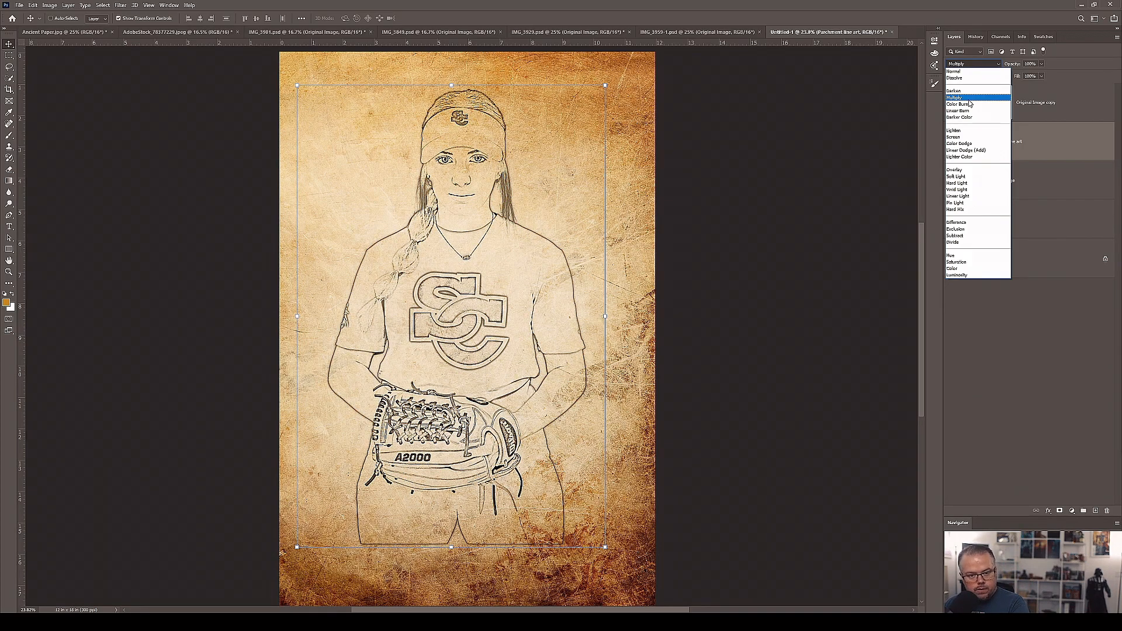
pyautogui.click(958, 104)
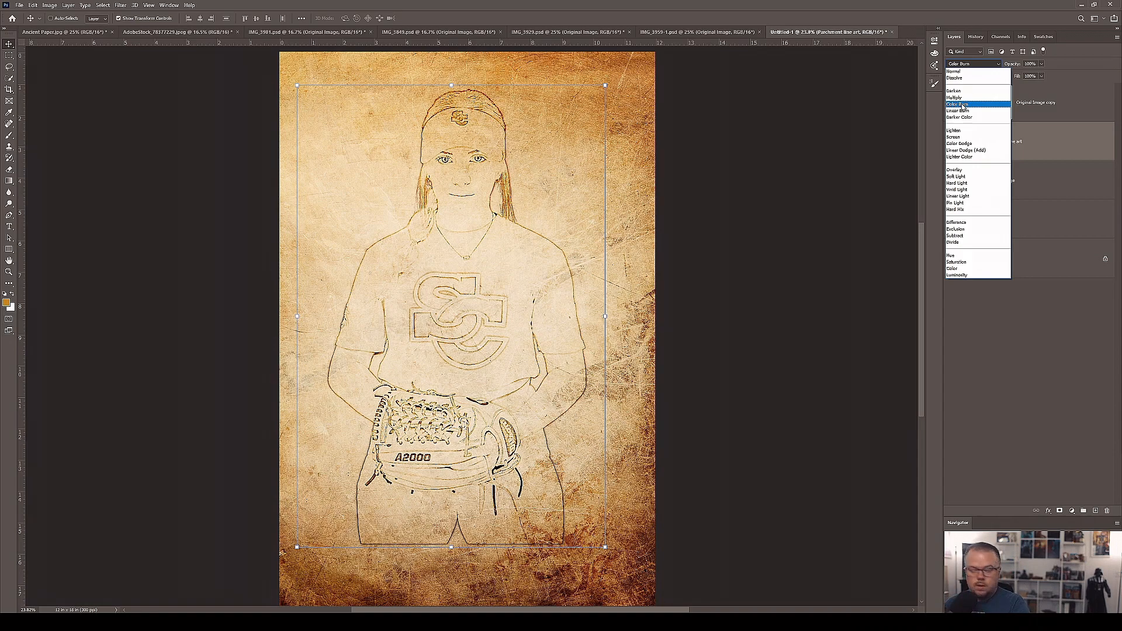
pyautogui.click(959, 104)
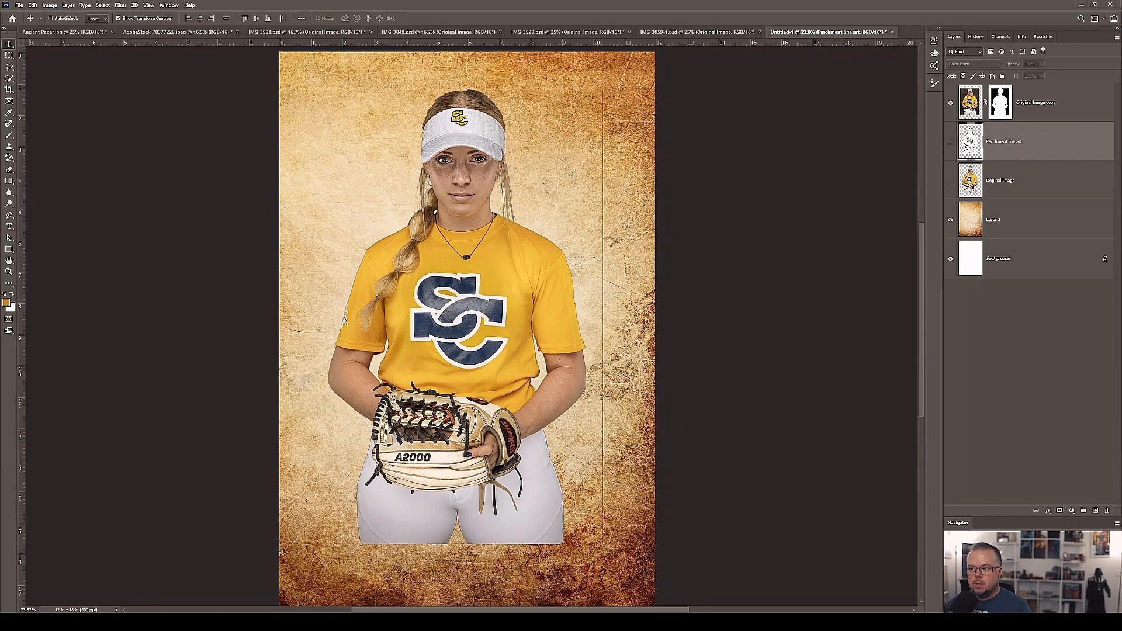
# Step: Bring up Blending Options for the Original Image copy cutout layer
pyautogui.rightClick(1000, 101)
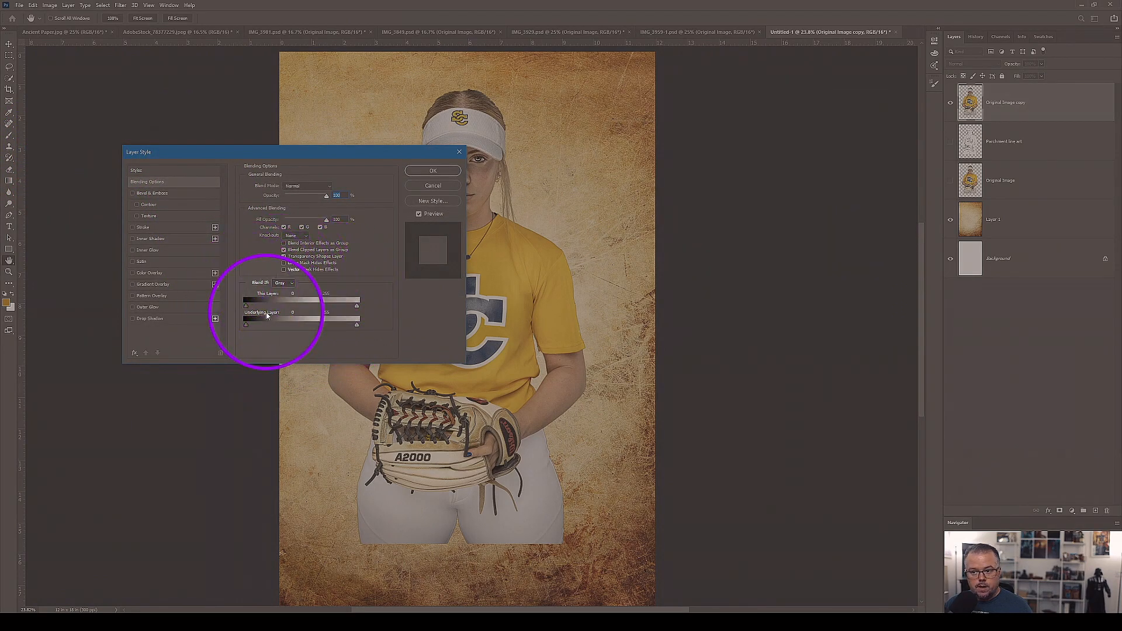
# Step: Cancel the Layer Style dialog, then reopen blending options for the cutout layer
pyautogui.click(433, 171)
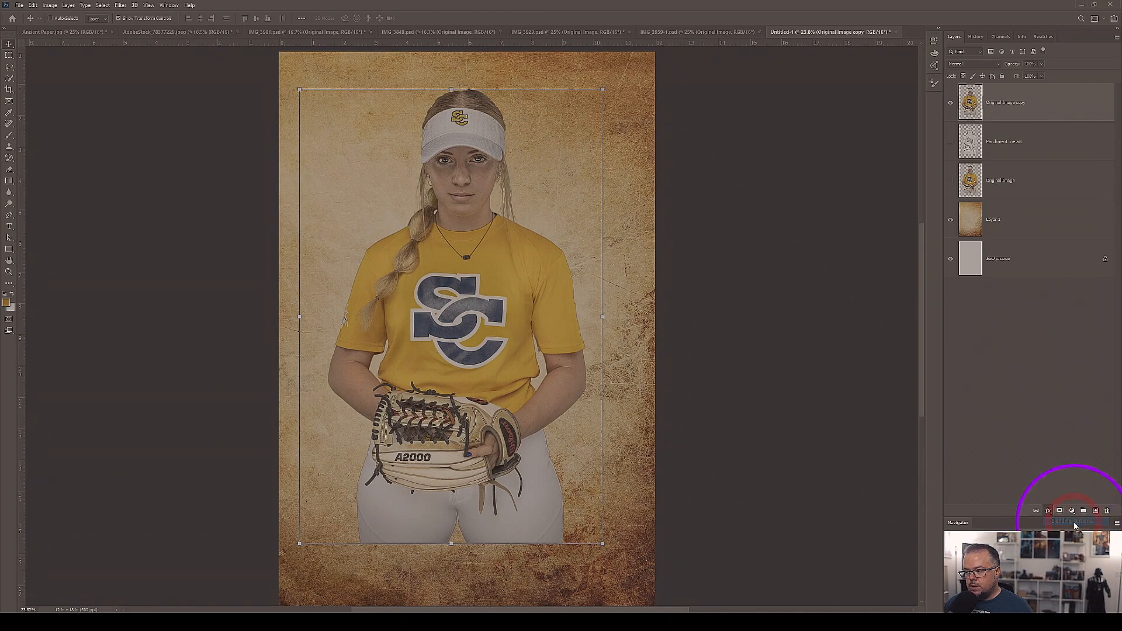
pyautogui.click(1060, 511)
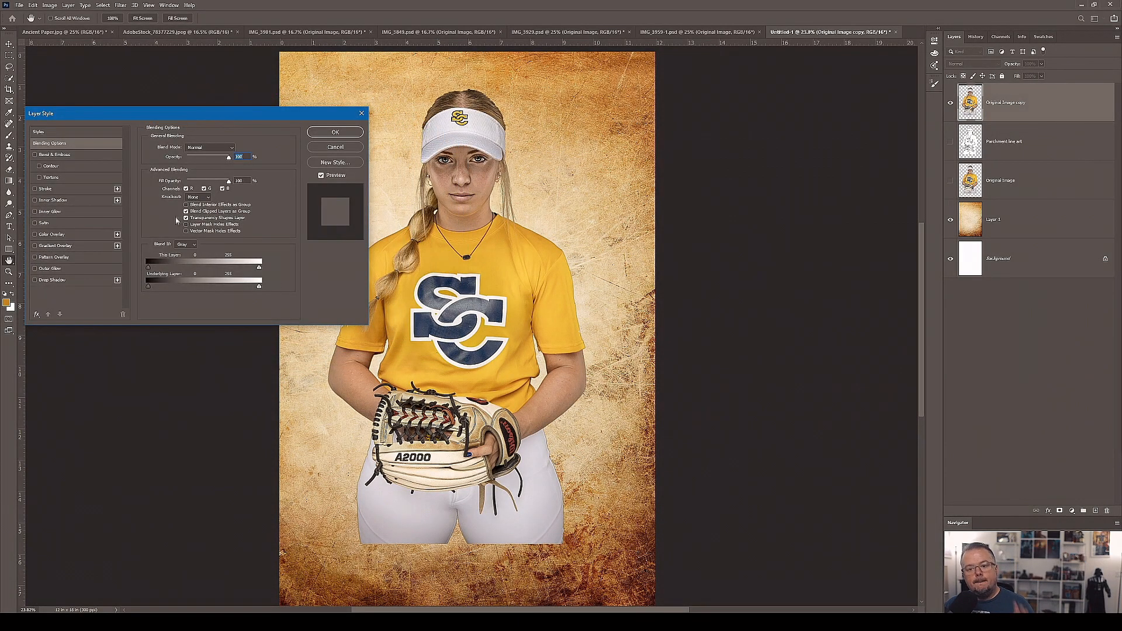
pyautogui.moveTo(202, 308)
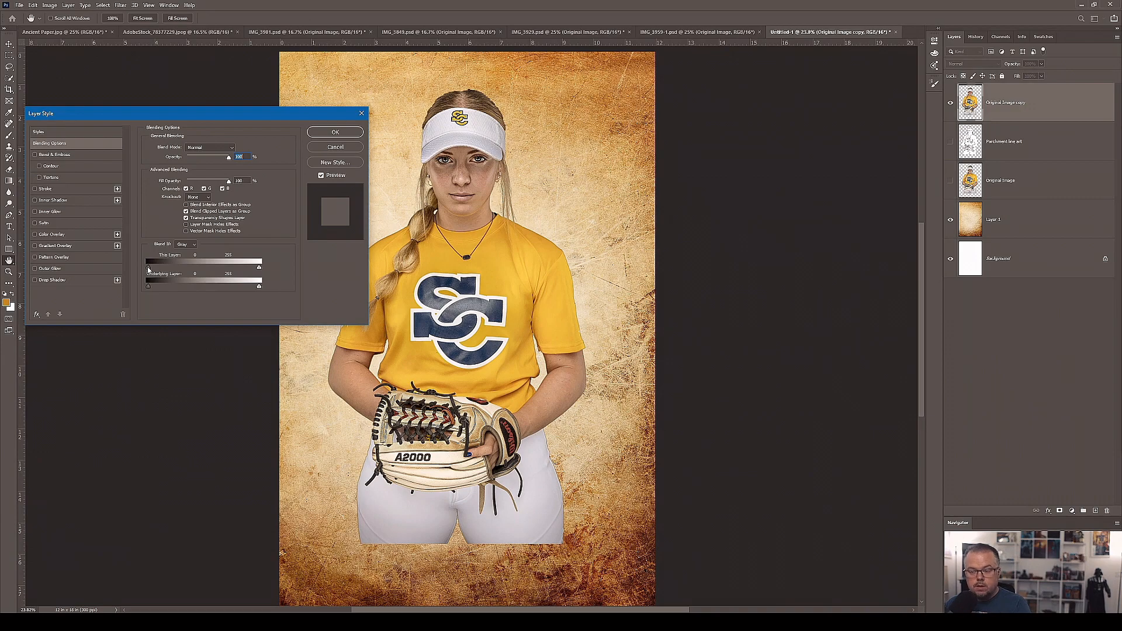
pyautogui.moveTo(147, 265); pyautogui.dragTo(193, 265)
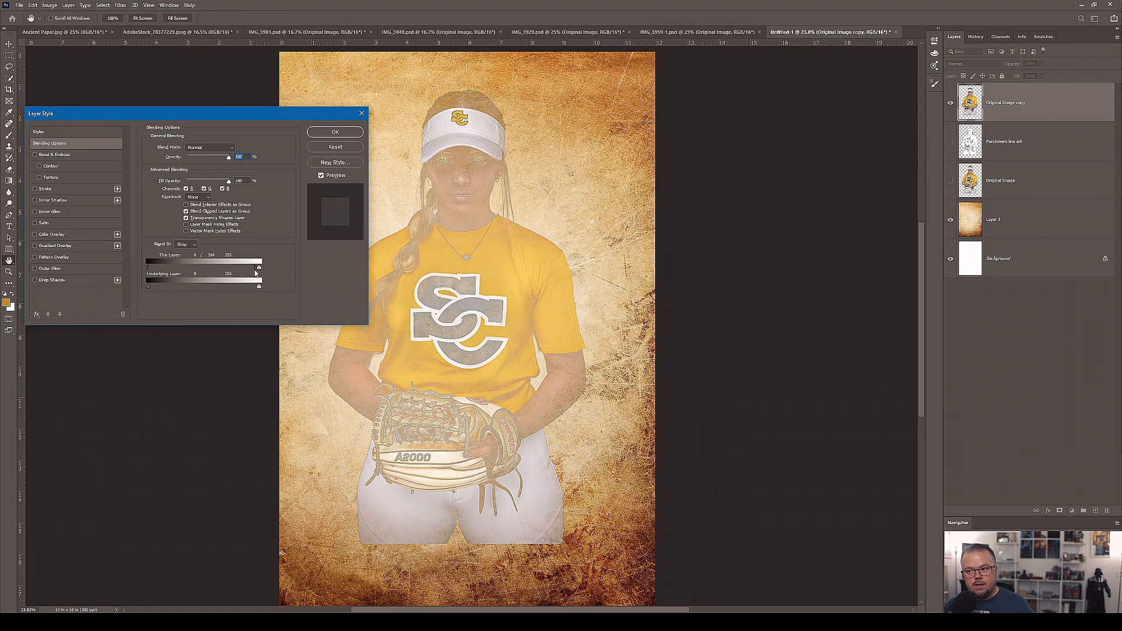
pyautogui.moveTo(256, 273); pyautogui.dragTo(258, 273)
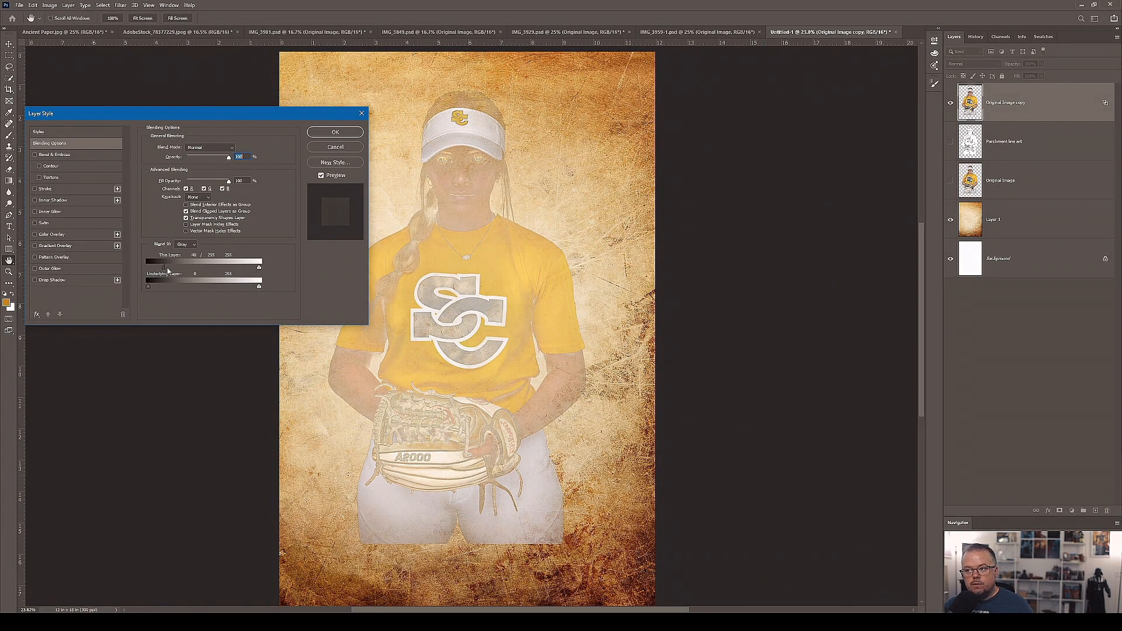
pyautogui.moveTo(148, 263); pyautogui.dragTo(192, 263)
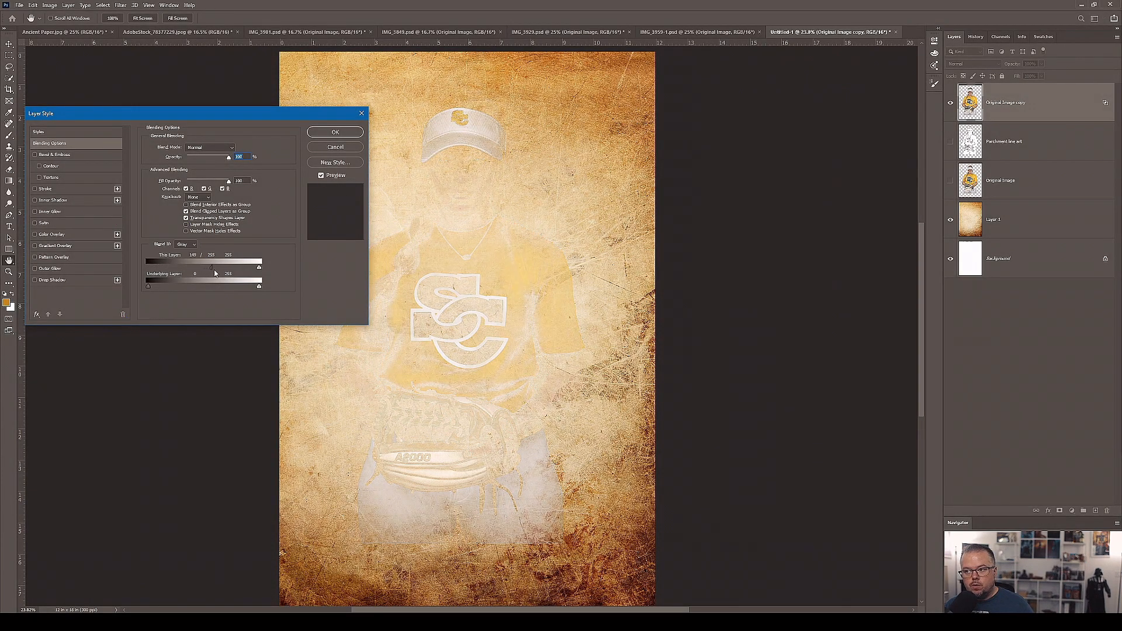
pyautogui.moveTo(212, 266); pyautogui.dragTo(233, 266)
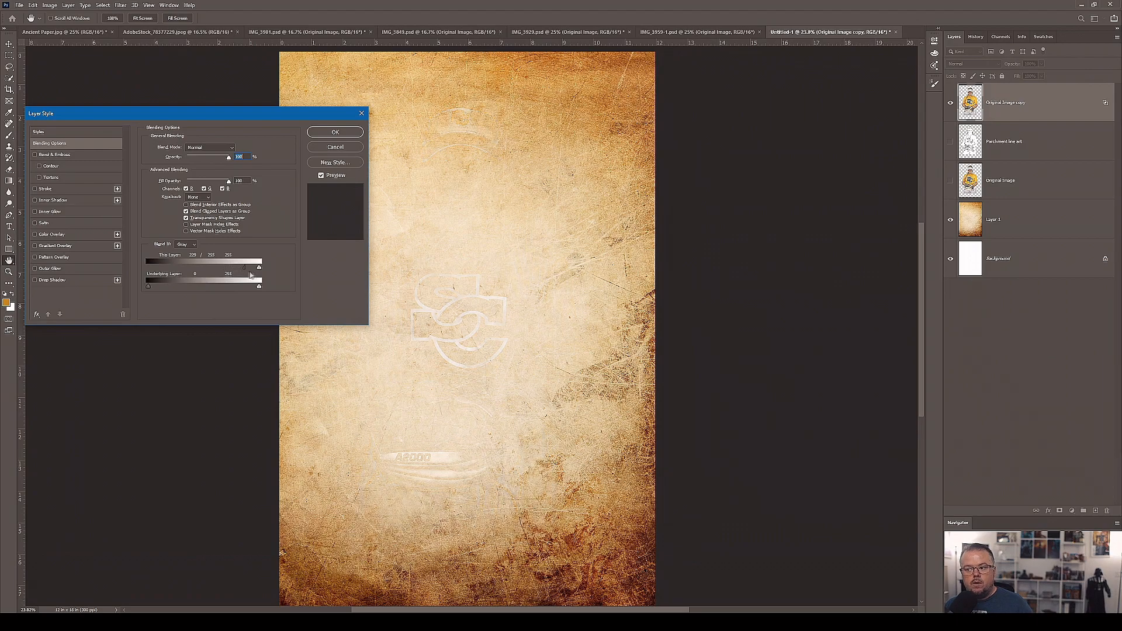
pyautogui.moveTo(233, 267); pyautogui.dragTo(259, 267)
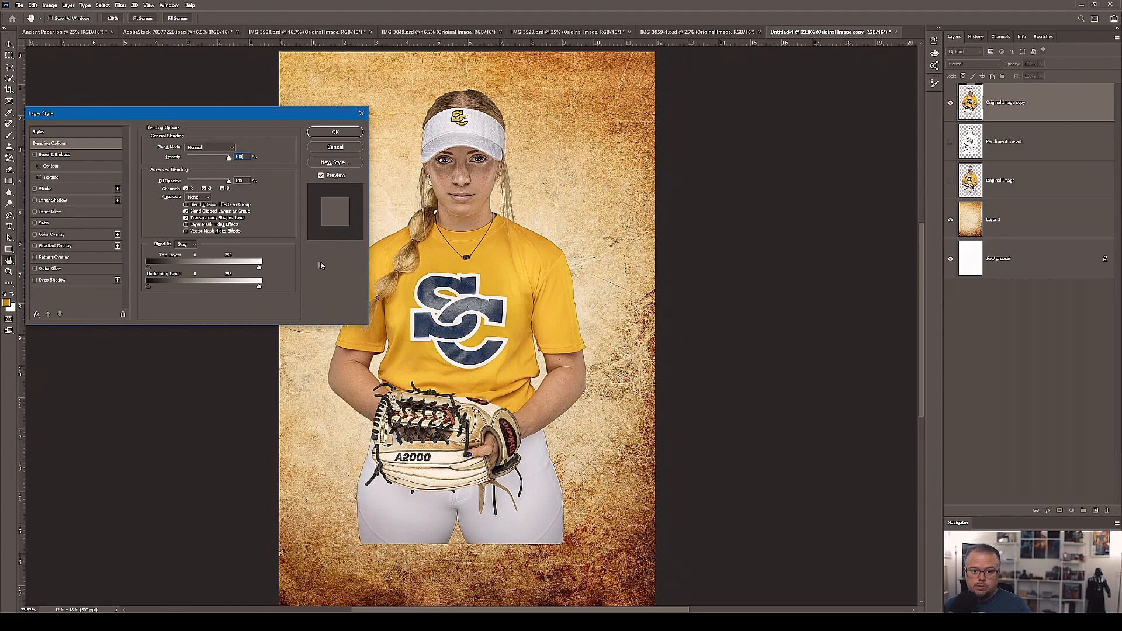
pyautogui.moveTo(320, 265)
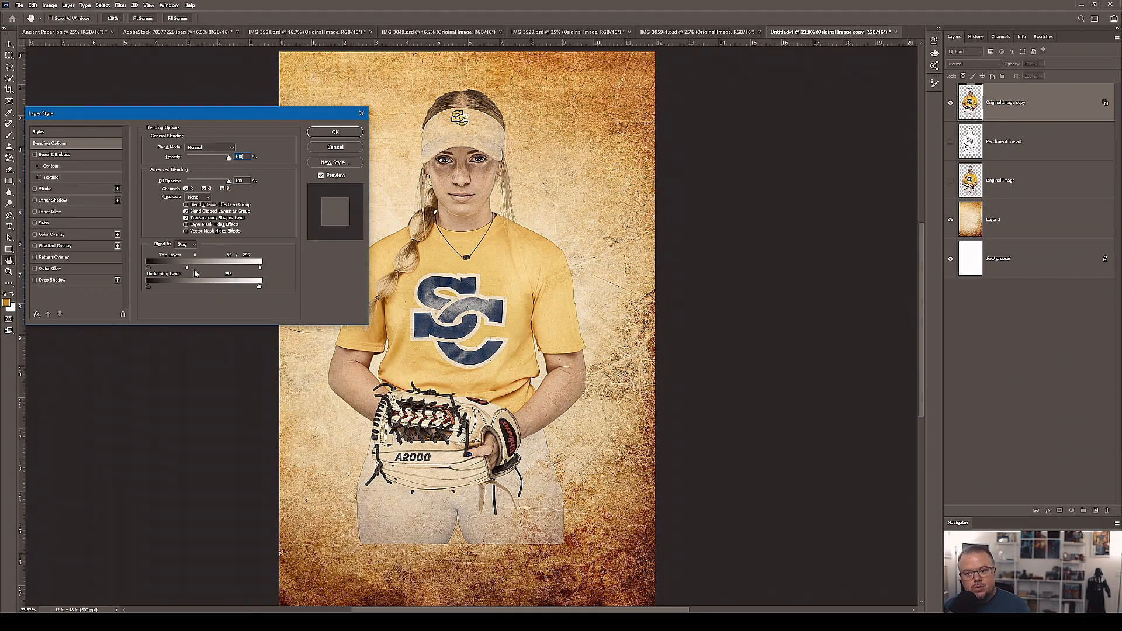
# Step: Reset This Layer range, then split and lower the white Underlying Layer Blend If slider
pyautogui.moveTo(193, 267); pyautogui.dragTo(199, 267)
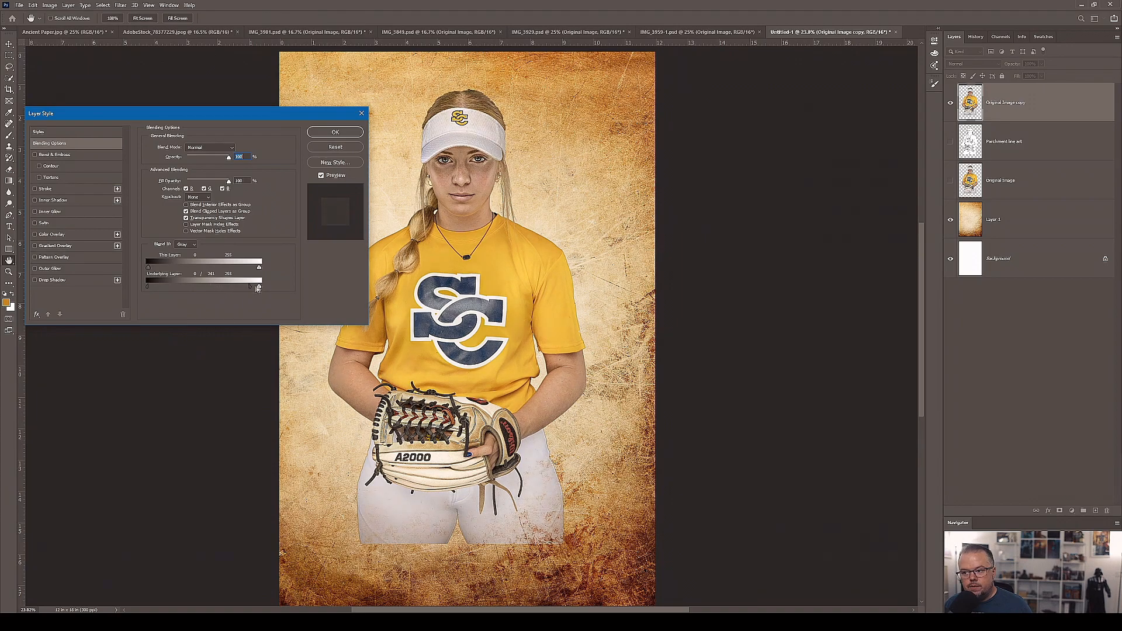
pyautogui.moveTo(259, 287); pyautogui.dragTo(256, 288)
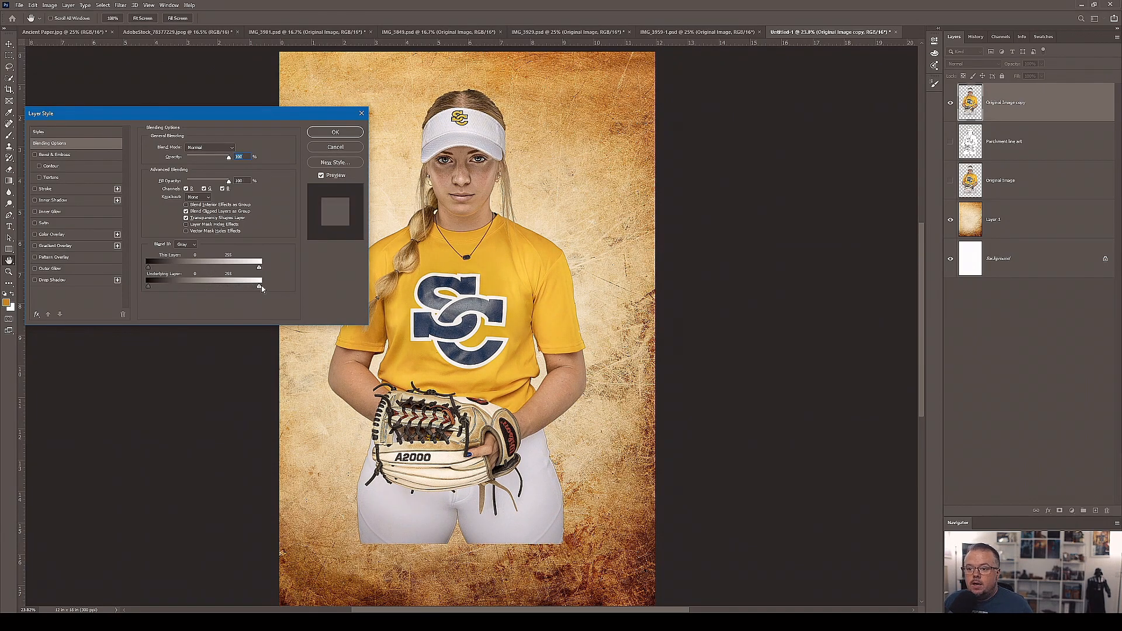
pyautogui.moveTo(148, 285); pyautogui.dragTo(228, 285)
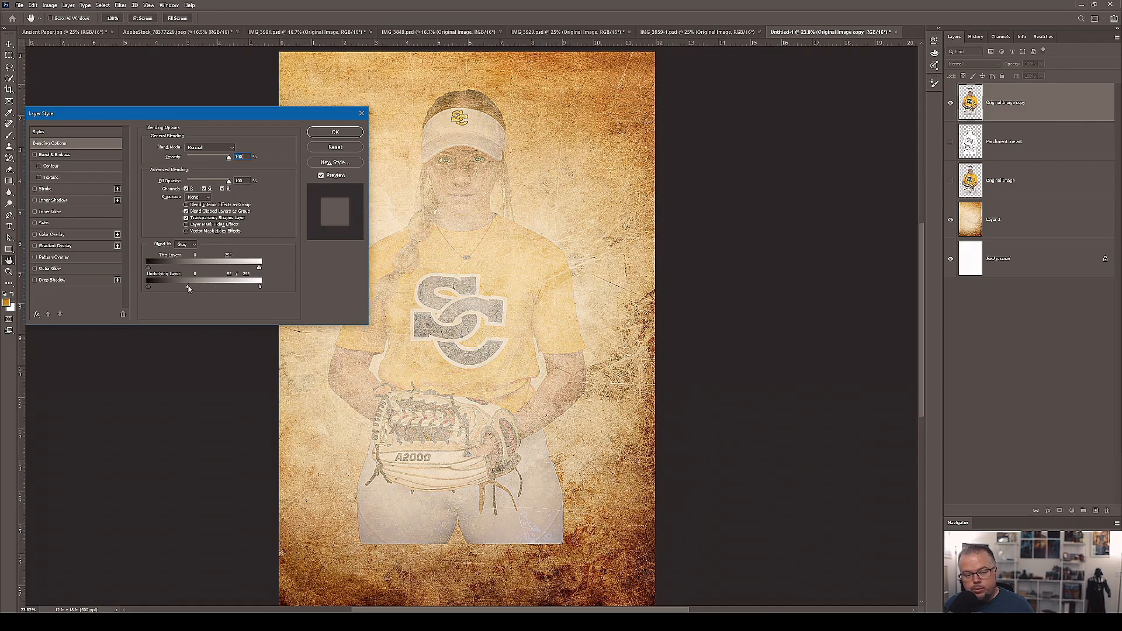
pyautogui.moveTo(193, 286); pyautogui.dragTo(225, 285)
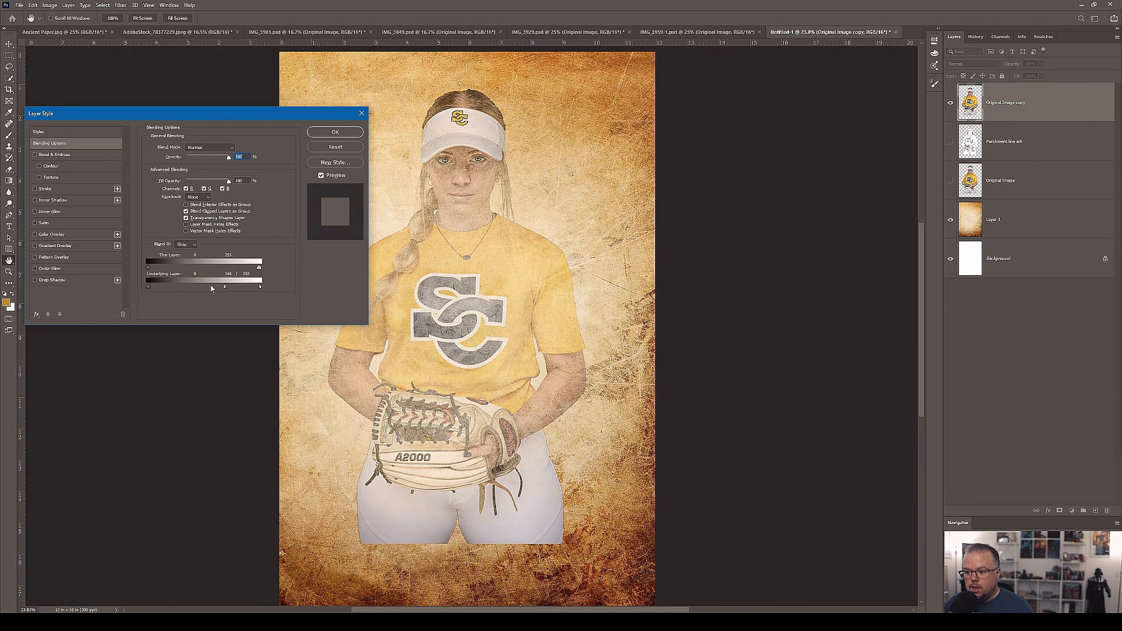